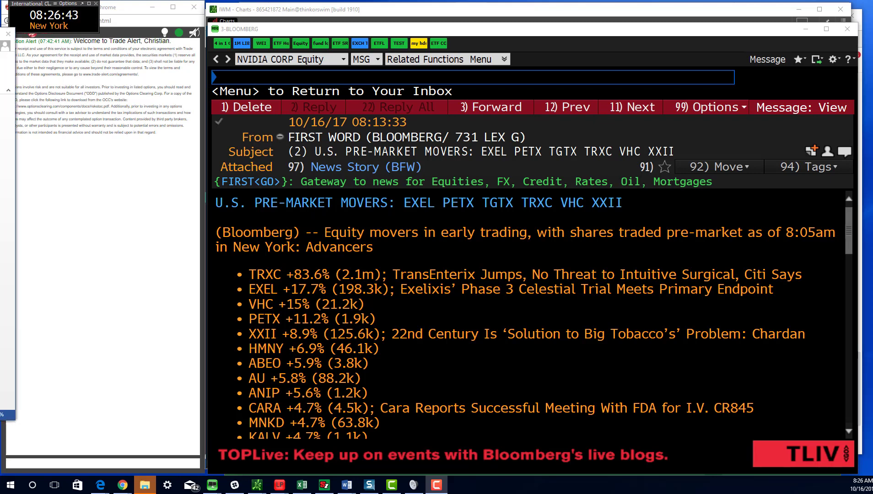
Load the WEI World Equity Indices monitor and expand the Asia/Pacific region's index list
{"action": "left_click", "coordinate": [346, 485]}
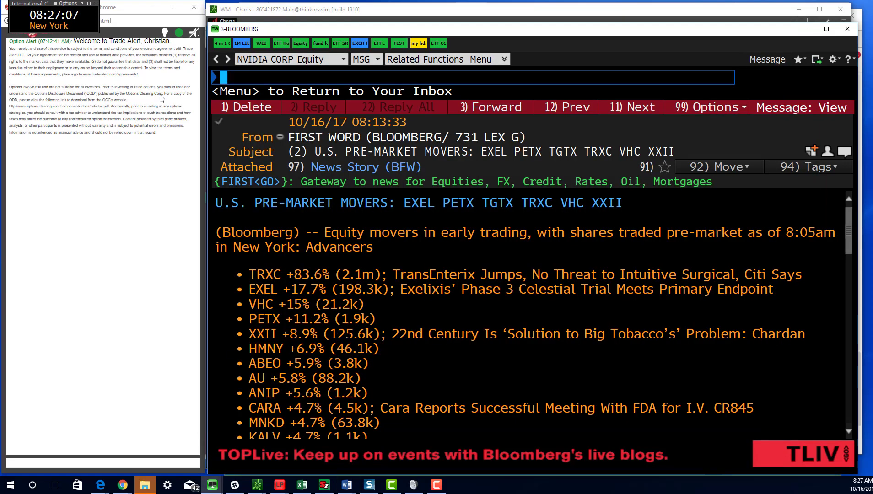
{"action": "type", "text": "WEI"}
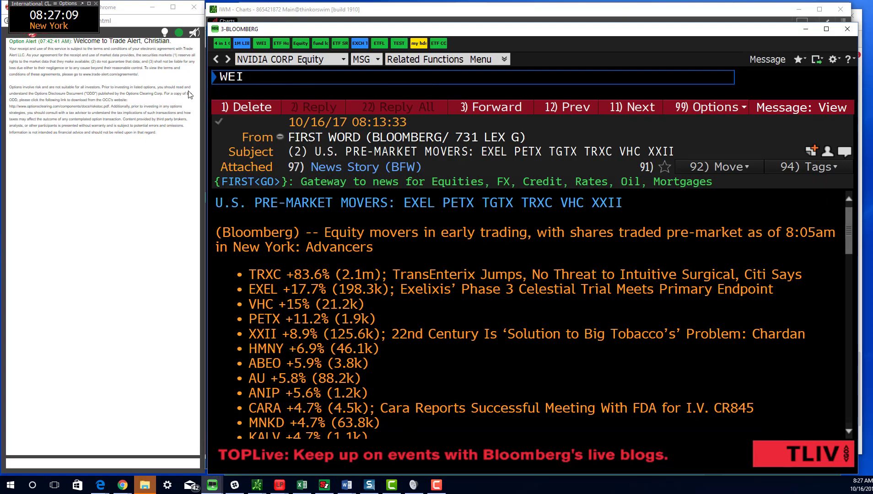
{"action": "key", "text": "Return"}
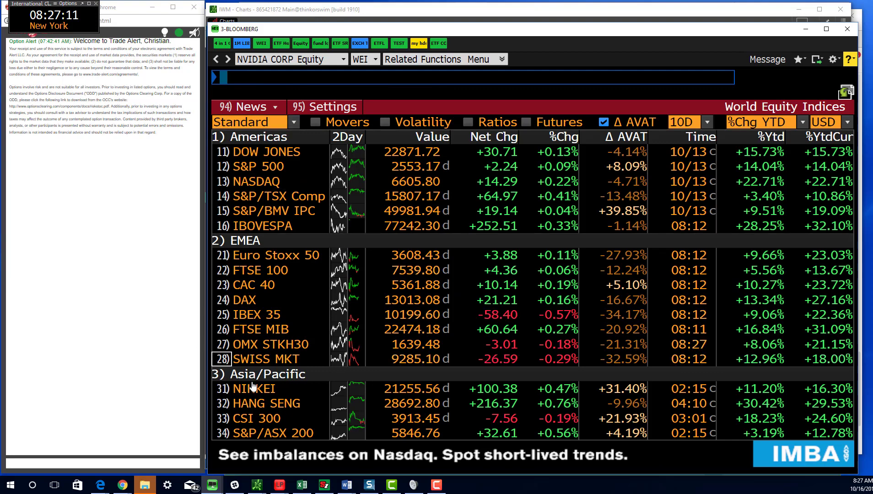
{"action": "left_click", "coordinate": [262, 373]}
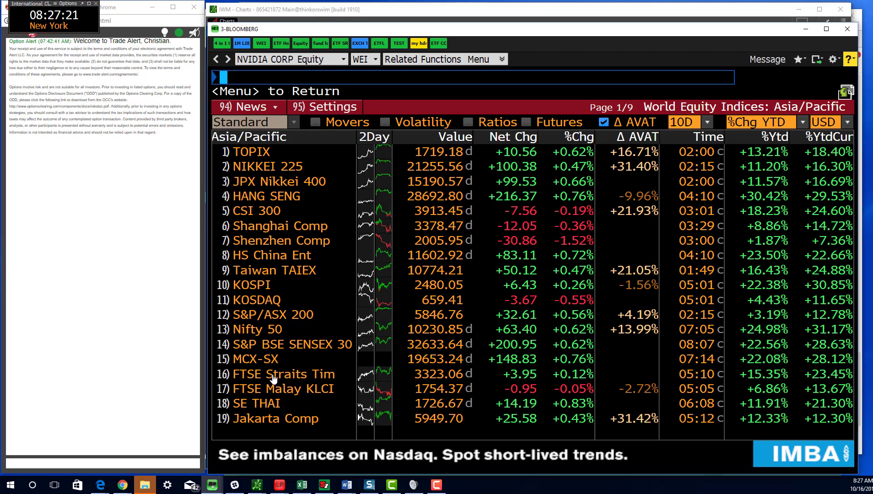
{"action": "mouse_move", "coordinate": [563, 167]}
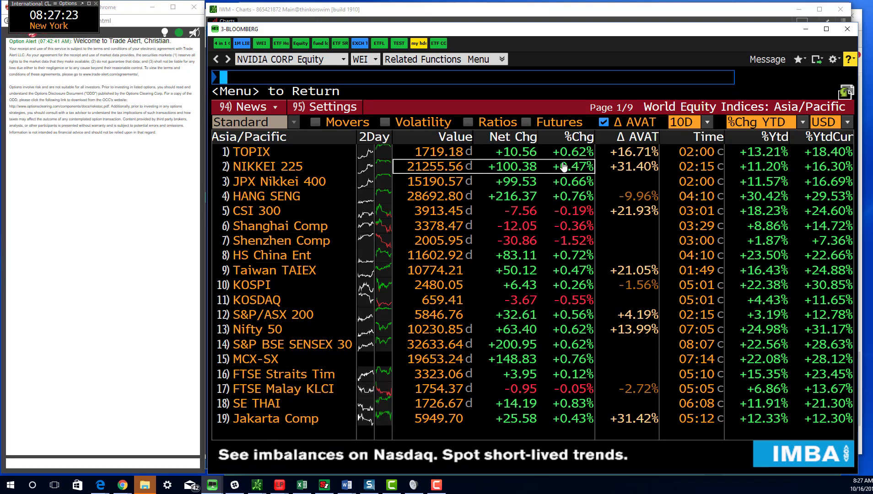
{"action": "mouse_move", "coordinate": [267, 166]}
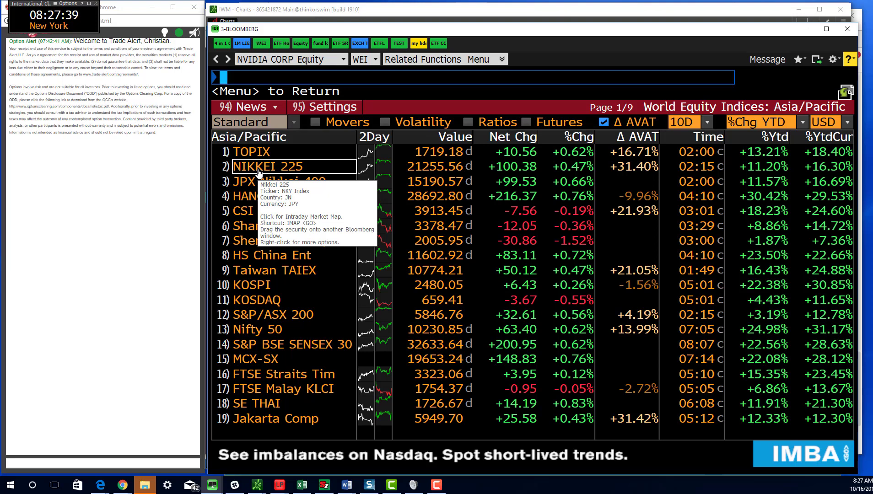
{"action": "mouse_move", "coordinate": [593, 201]}
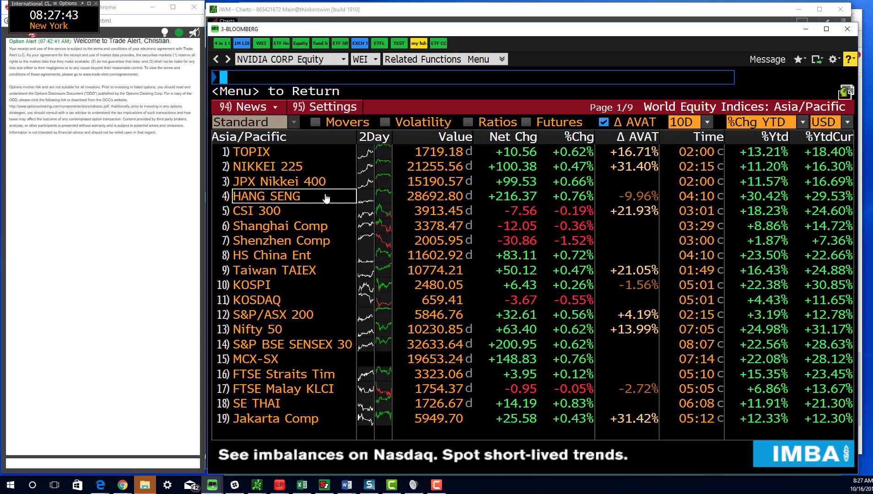
{"action": "mouse_move", "coordinate": [545, 196]}
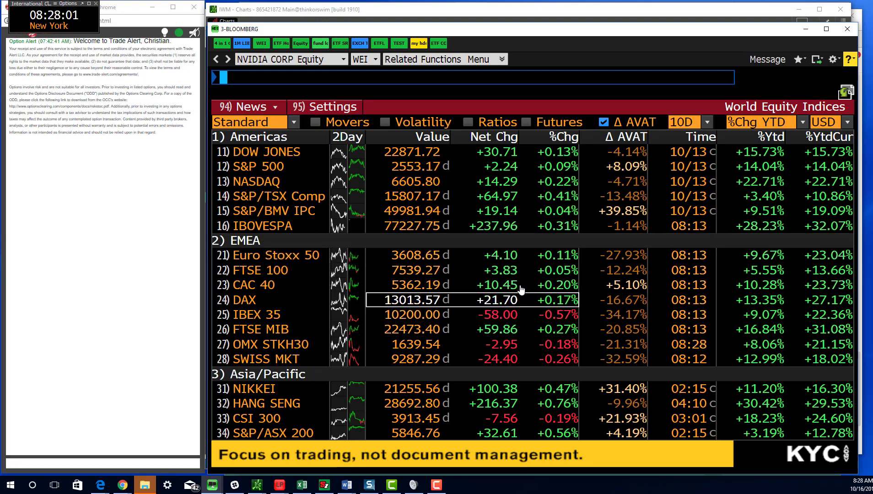
{"action": "mouse_move", "coordinate": [548, 305]}
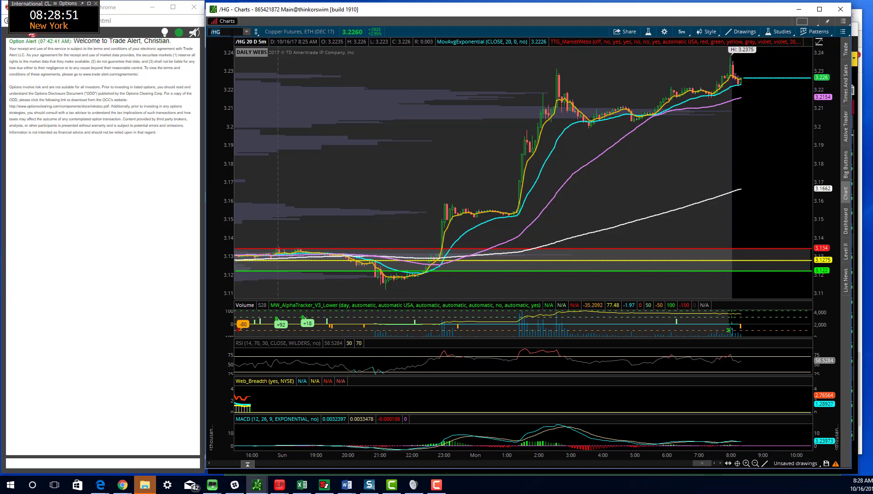
Show copper on the 10 Y : D timeframe, then enter /GC as the next symbol
{"action": "left_click", "coordinate": [680, 31]}
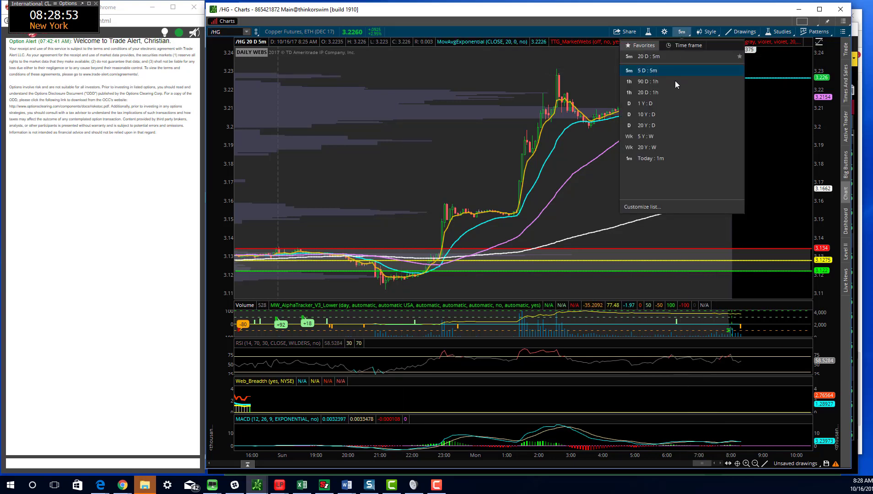
{"action": "left_click", "coordinate": [647, 114]}
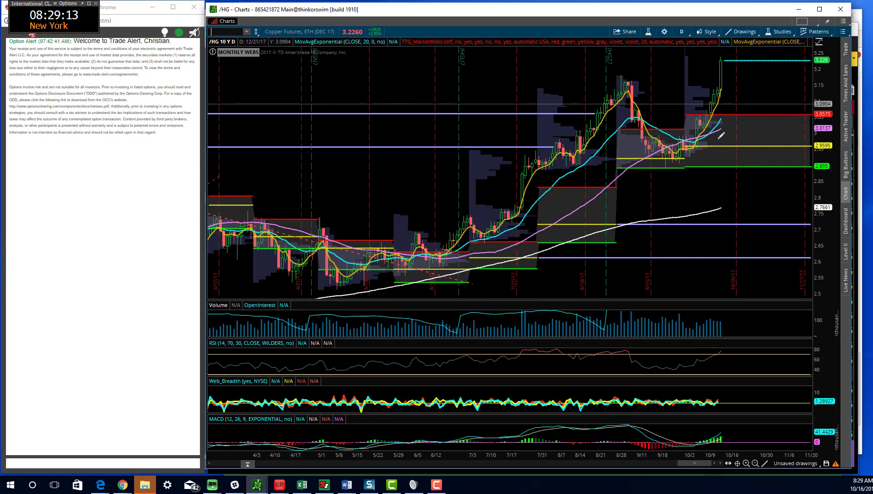
{"action": "mouse_move", "coordinate": [727, 75]}
{"action": "type", "text": "/CL"}
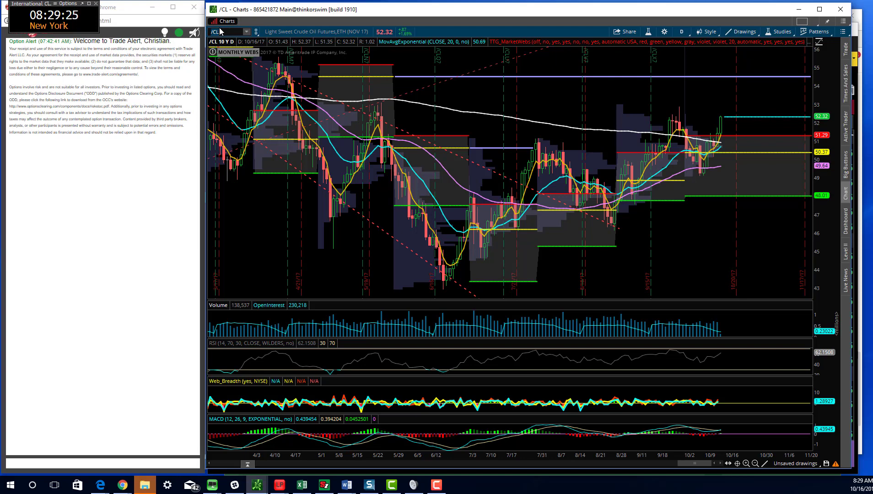
{"action": "type", "text": "/GC"}
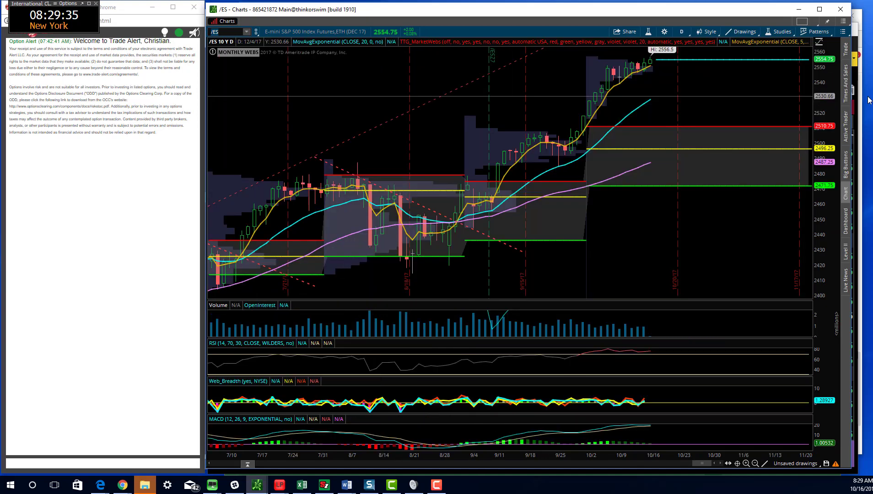
{"action": "mouse_move", "coordinate": [676, 101]}
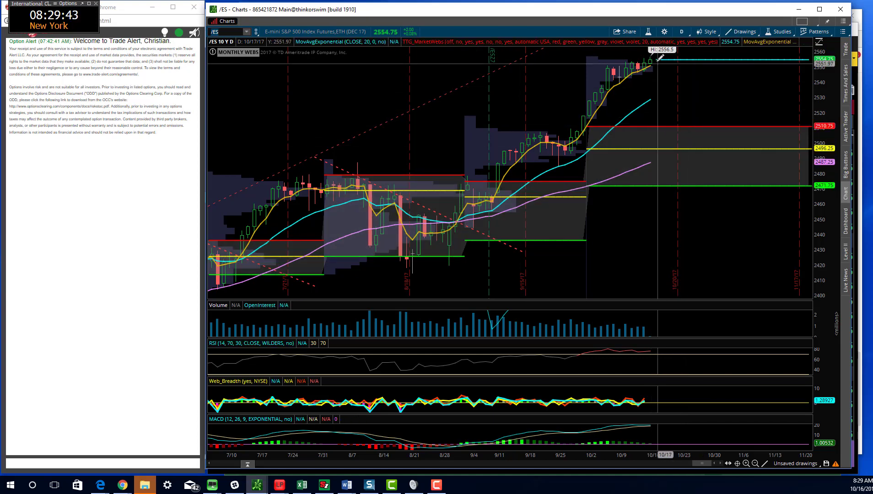
{"action": "mouse_move", "coordinate": [729, 71]}
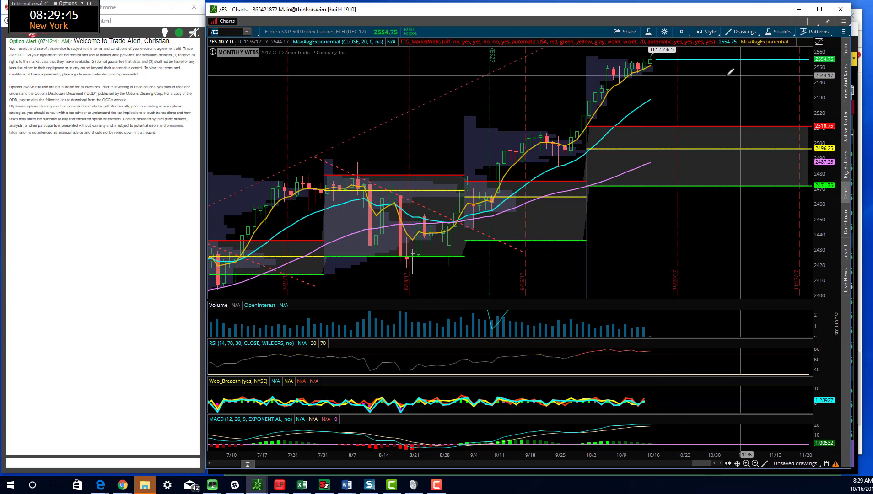
{"action": "mouse_move", "coordinate": [649, 66]}
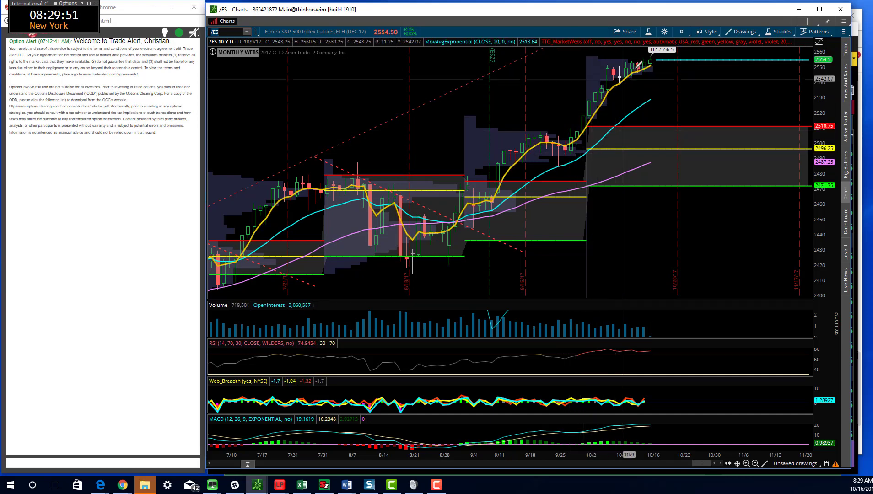
{"action": "mouse_move", "coordinate": [649, 64]}
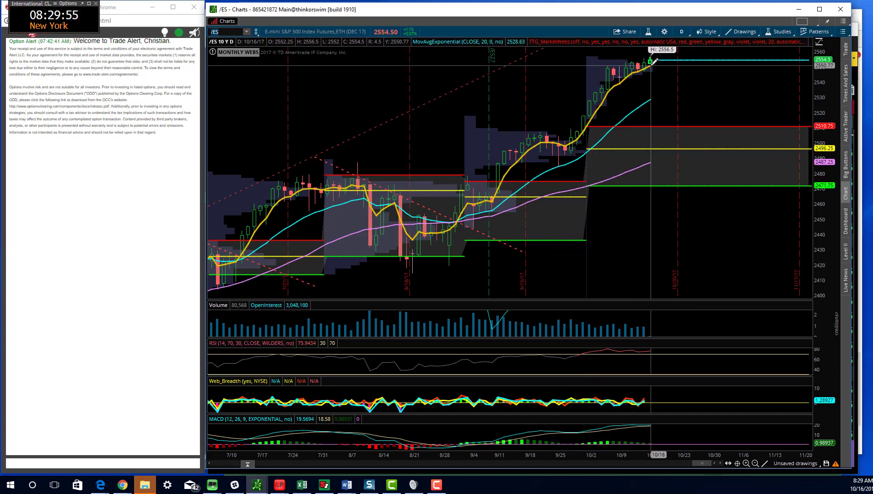
{"action": "mouse_move", "coordinate": [646, 103]}
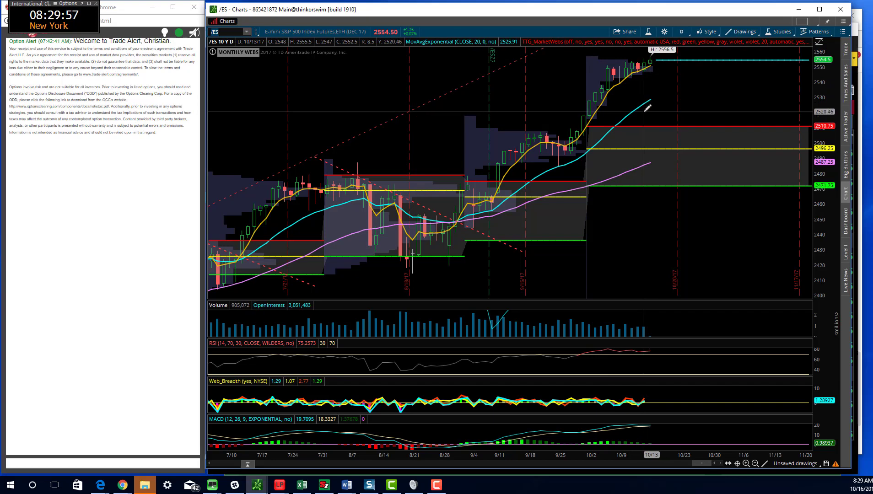
{"action": "mouse_move", "coordinate": [500, 134]}
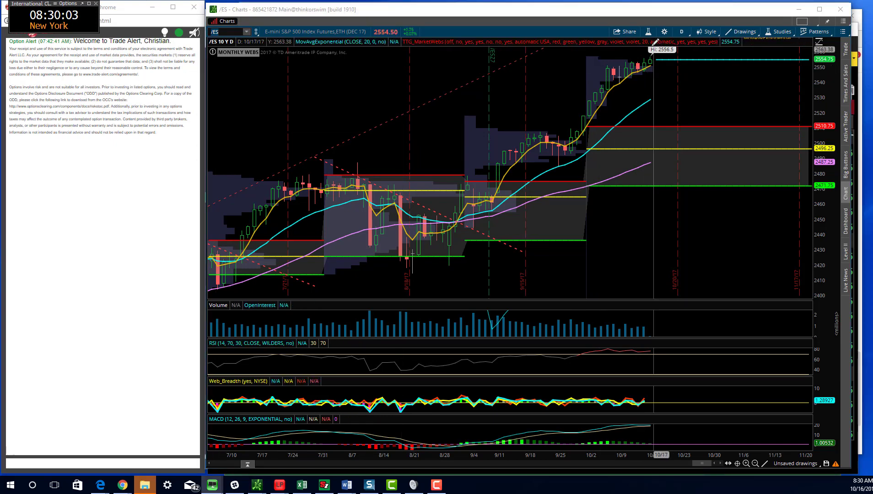
Review the /ES ten-year daily levels and bring up the time frame list
{"action": "left_click", "coordinate": [681, 31]}
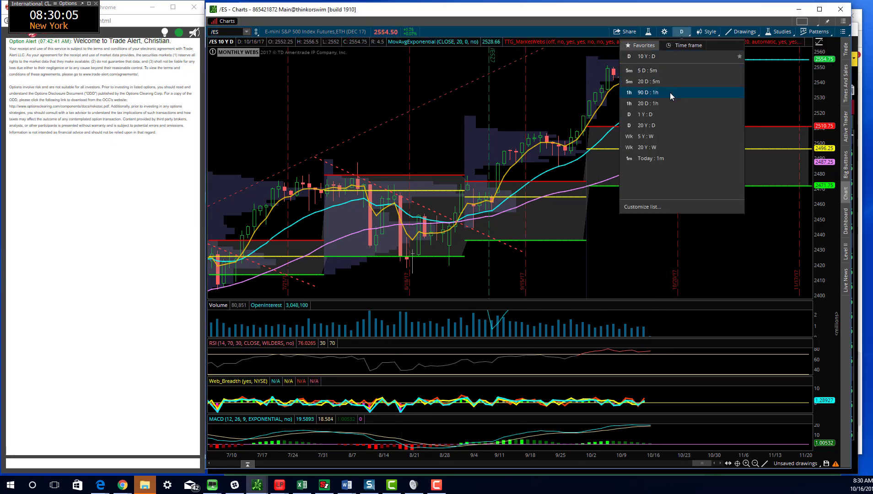
Switch /ES to 90 D : 1h bars and review its key levels
{"action": "left_click", "coordinate": [647, 93]}
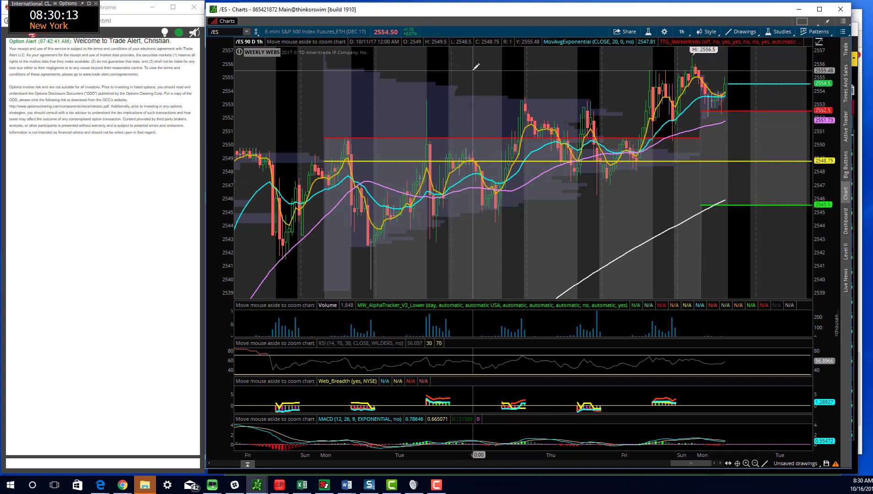
{"action": "mouse_move", "coordinate": [362, 133]}
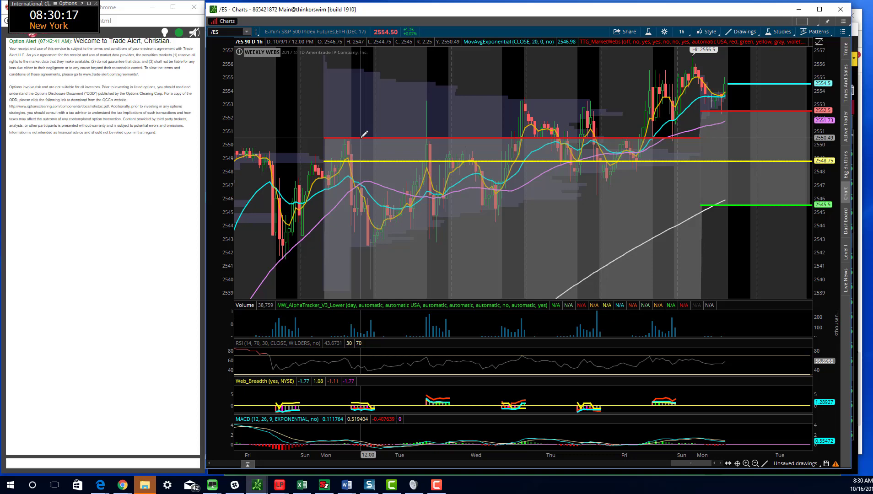
{"action": "mouse_move", "coordinate": [629, 94]}
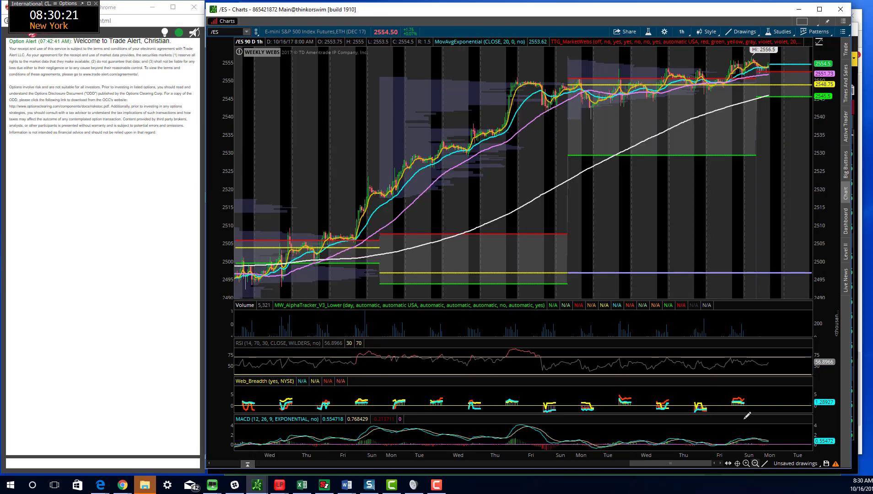
{"action": "mouse_move", "coordinate": [647, 76]}
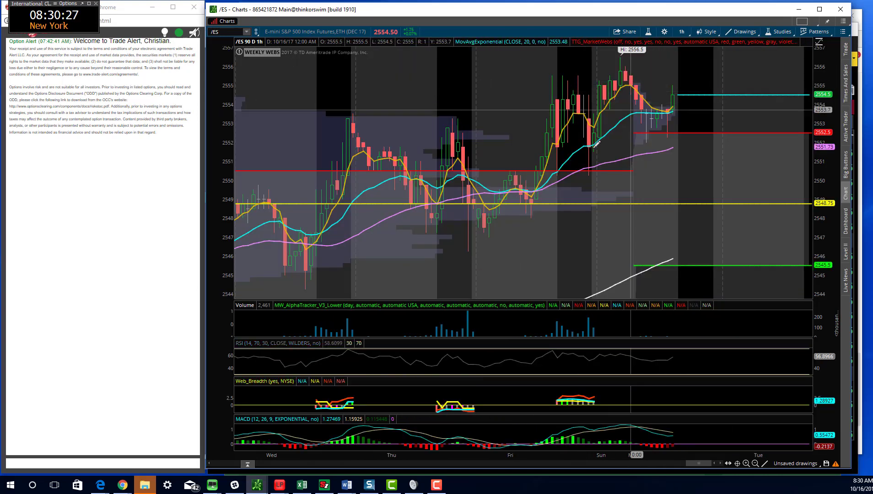
{"action": "mouse_move", "coordinate": [591, 150]}
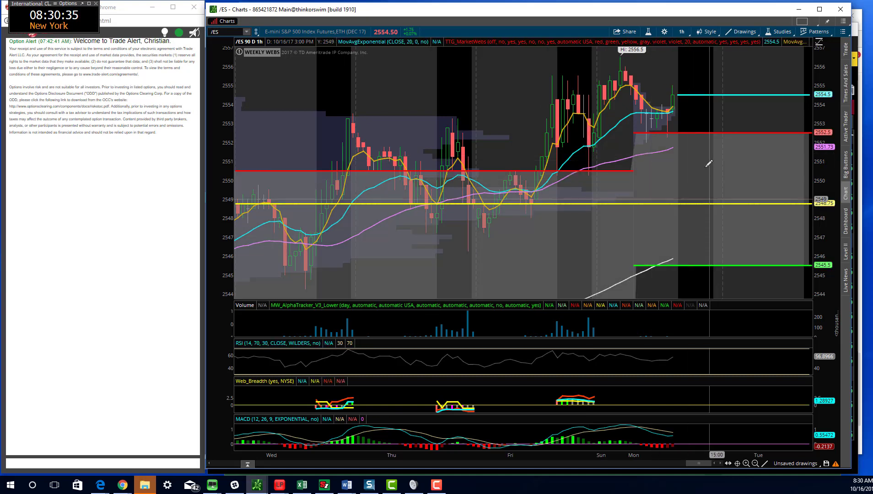
{"action": "mouse_move", "coordinate": [707, 160]}
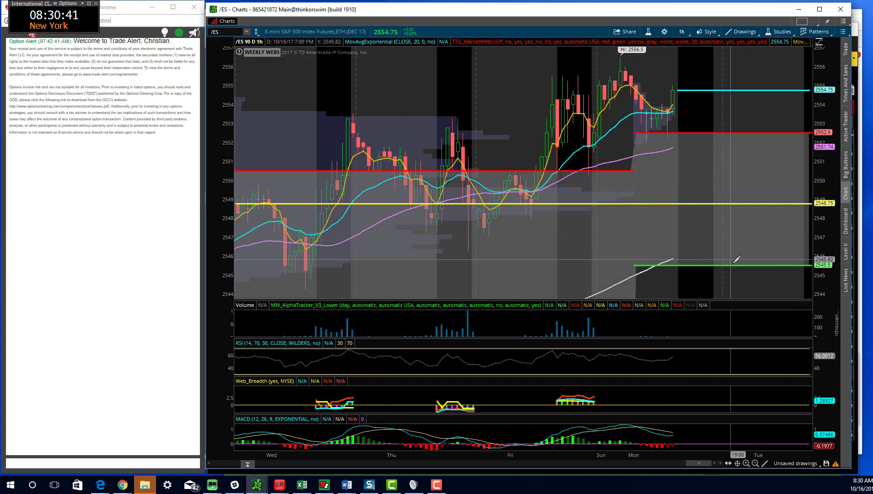
{"action": "mouse_move", "coordinate": [789, 266]}
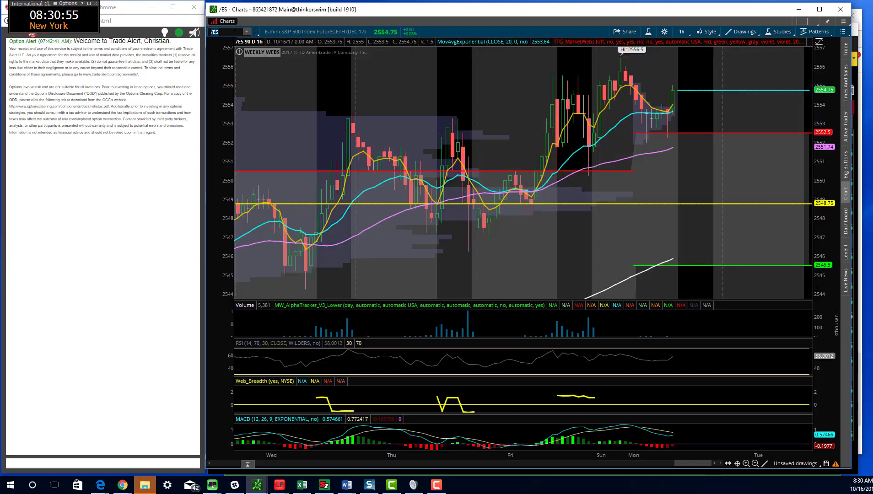
{"action": "left_click", "coordinate": [681, 32]}
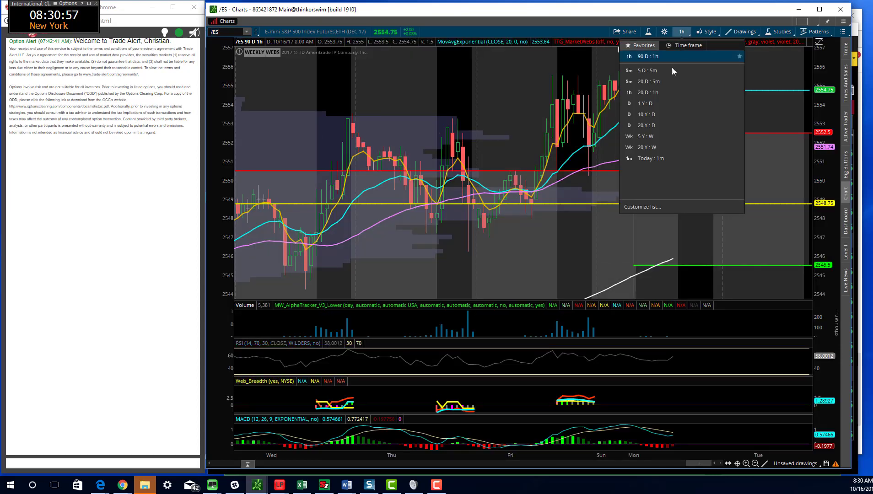
Check /ES on 20 days of 5-minute bars, then return it to 90 D : 1h
{"action": "left_click", "coordinate": [646, 70]}
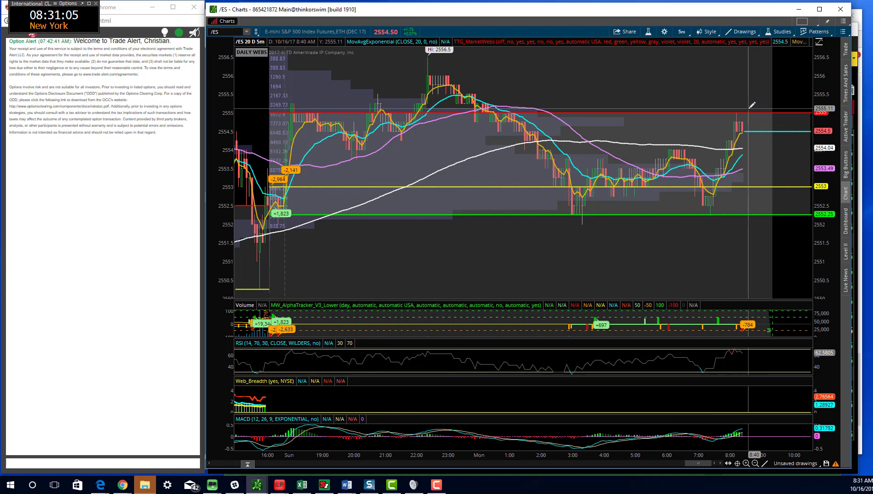
{"action": "mouse_move", "coordinate": [445, 89]}
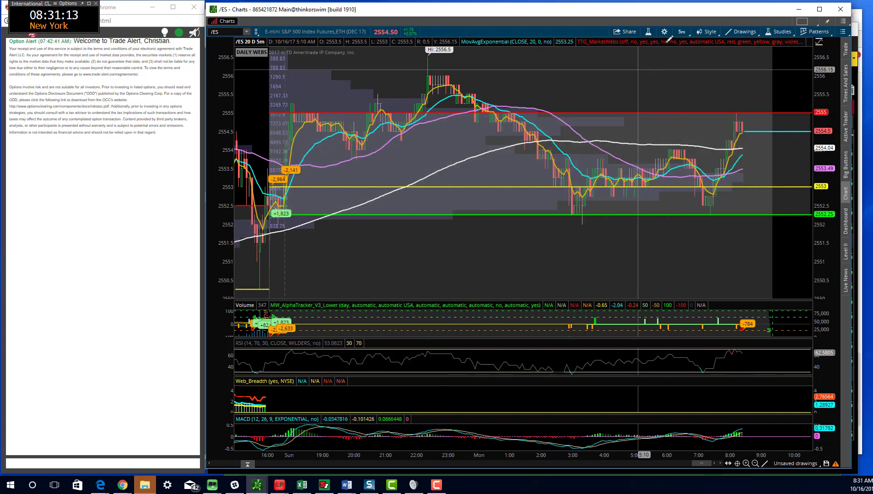
{"action": "left_click", "coordinate": [680, 32]}
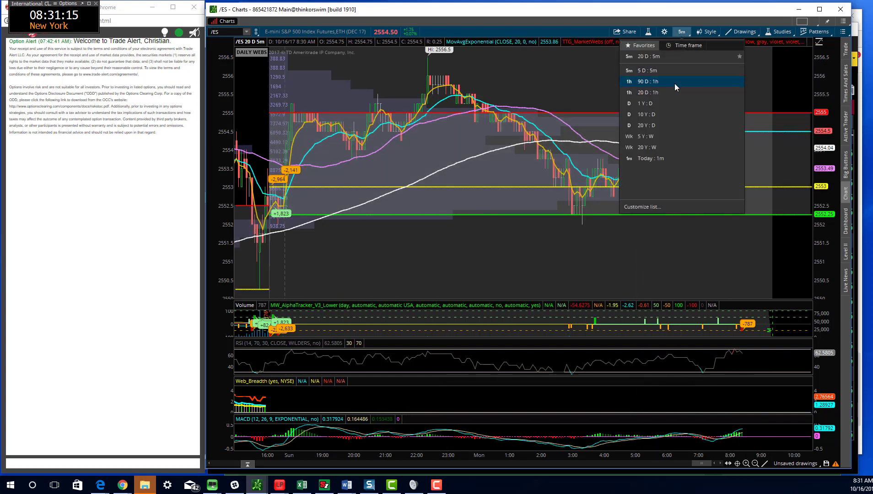
{"action": "left_click", "coordinate": [648, 81]}
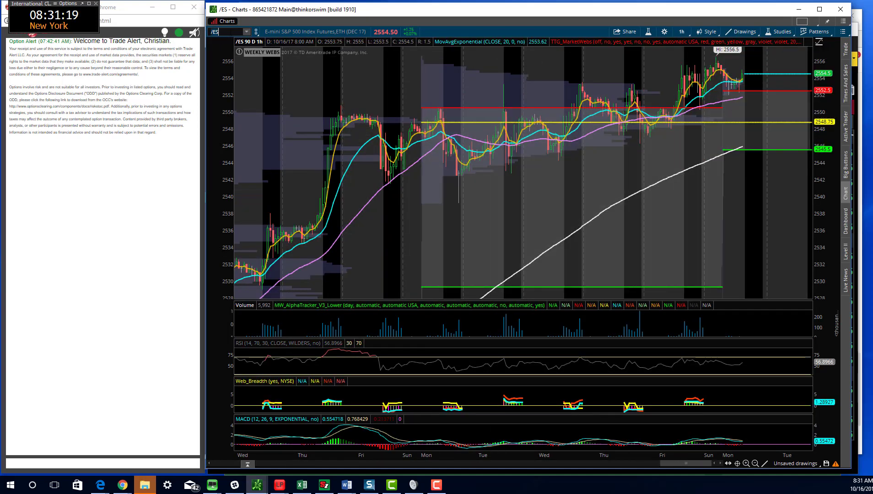
Review /NQ on 10 Y : D and then 90 D : 1h, then load QQQ
{"action": "type", "text": "/NQ"}
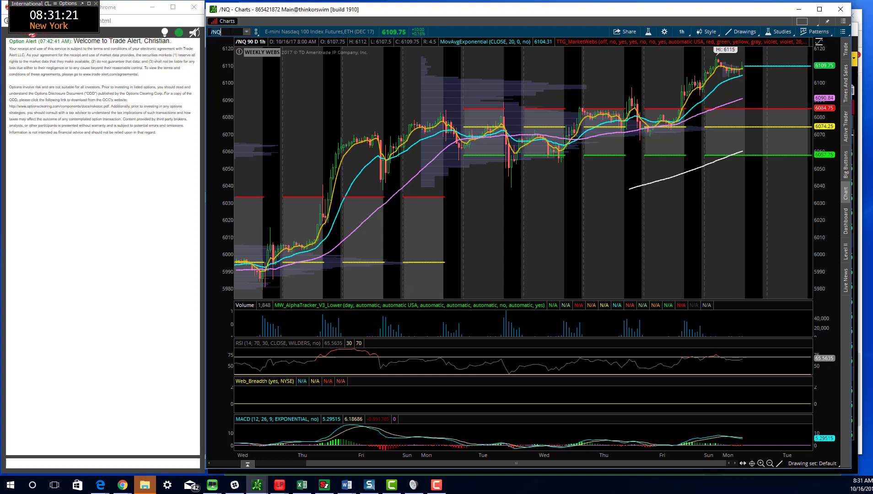
{"action": "left_click", "coordinate": [681, 31]}
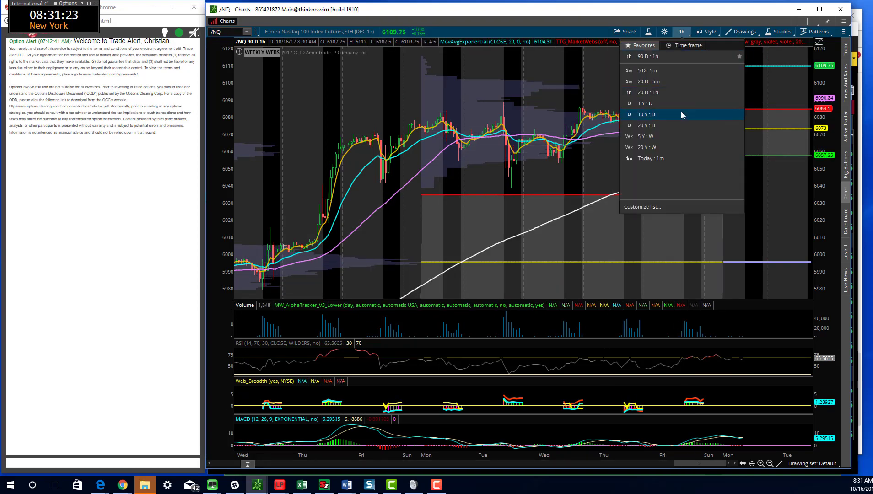
{"action": "left_click", "coordinate": [647, 114]}
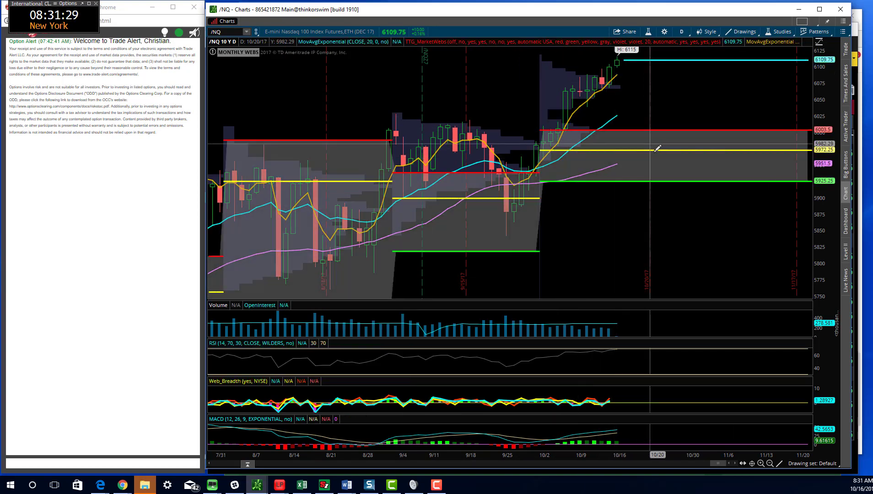
{"action": "left_click", "coordinate": [680, 31]}
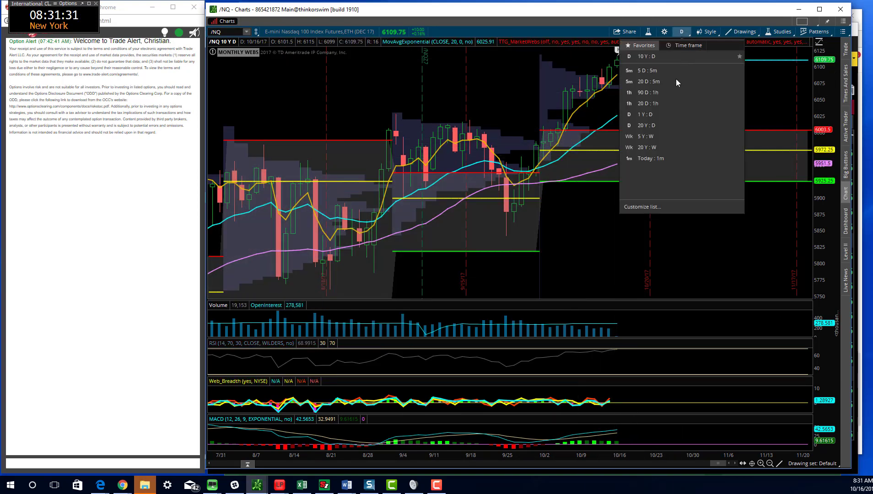
{"action": "left_click", "coordinate": [648, 92]}
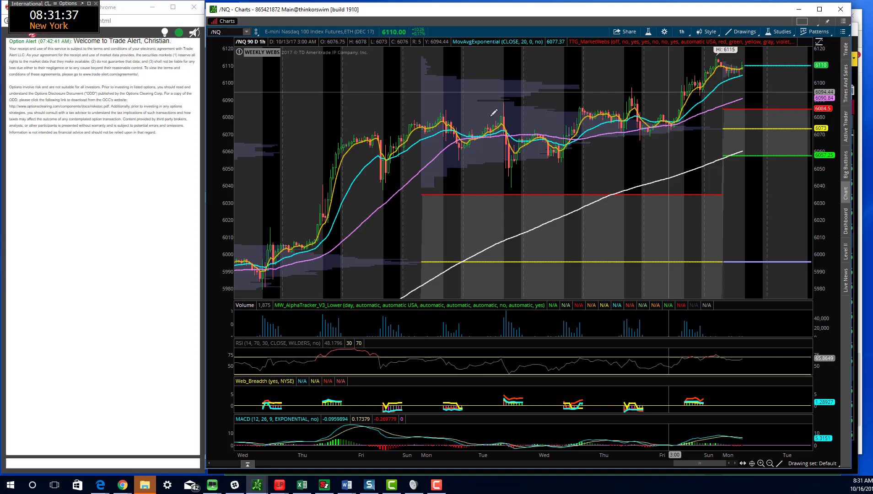
{"action": "mouse_move", "coordinate": [426, 128]}
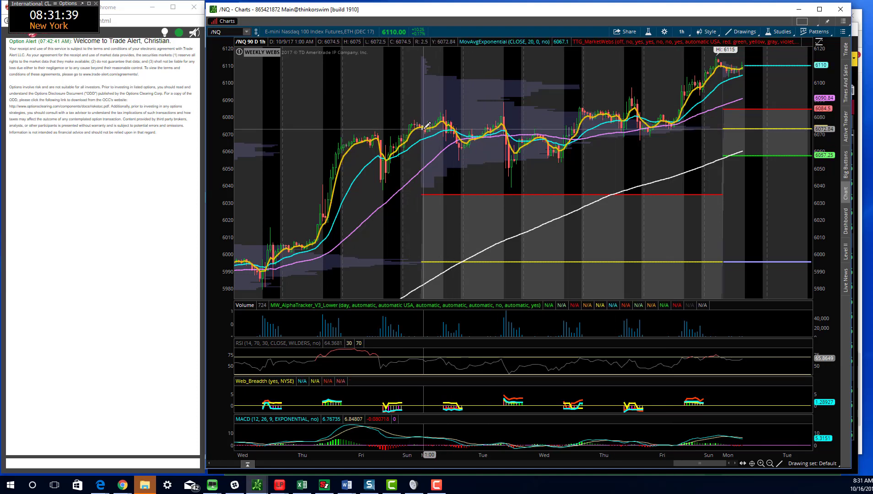
{"action": "mouse_move", "coordinate": [652, 100]}
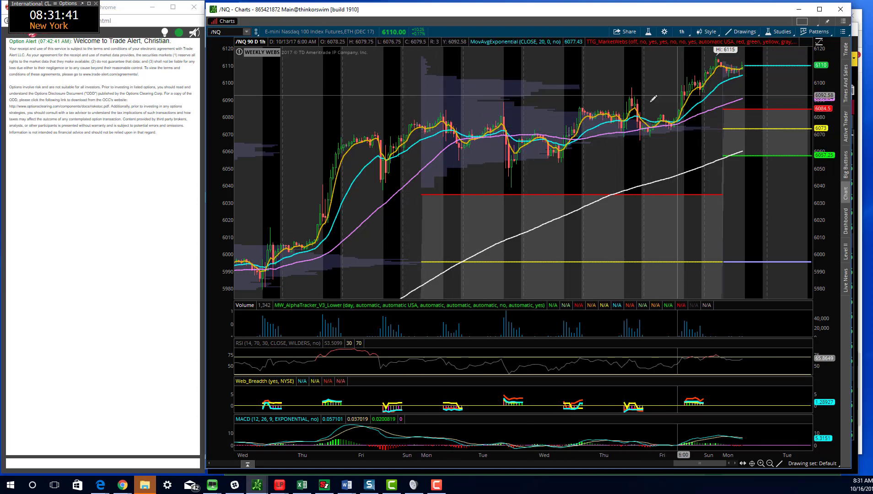
{"action": "mouse_move", "coordinate": [506, 189]}
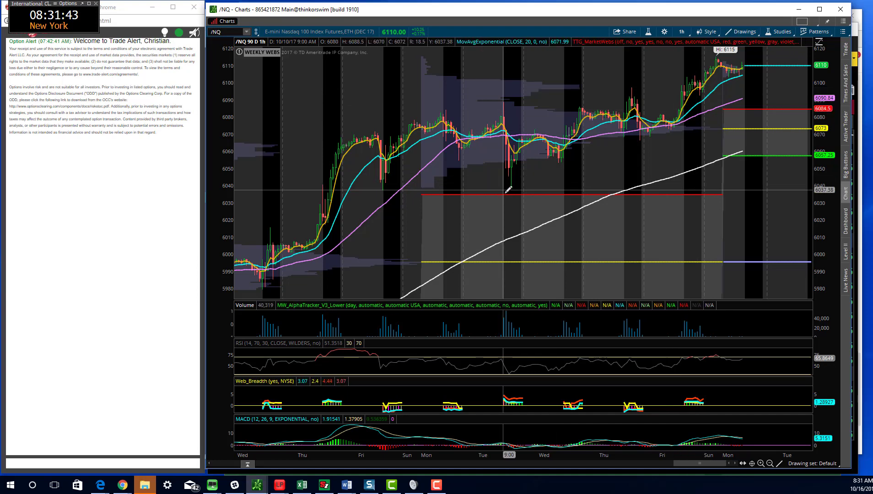
{"action": "mouse_move", "coordinate": [512, 183]}
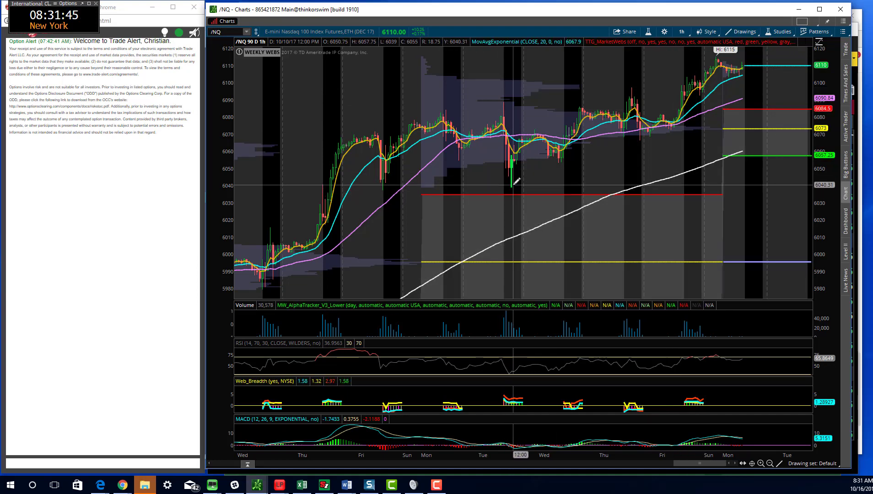
{"action": "mouse_move", "coordinate": [667, 92]}
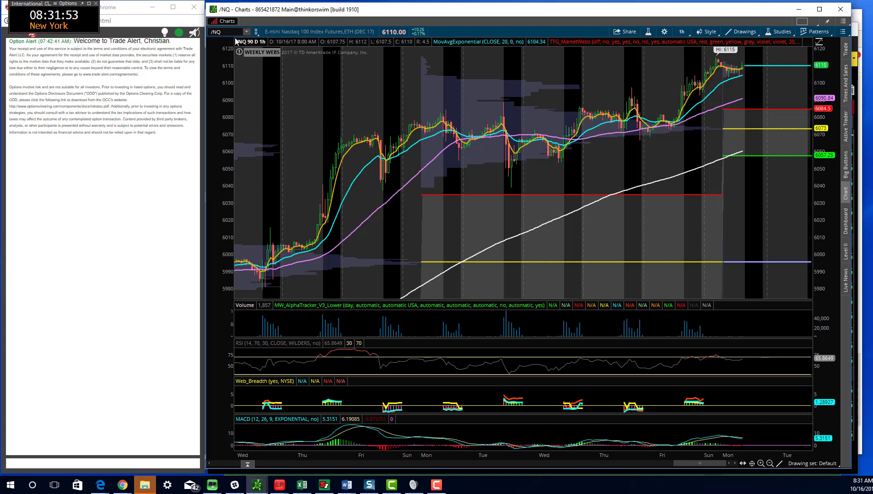
{"action": "type", "text": "QQQ"}
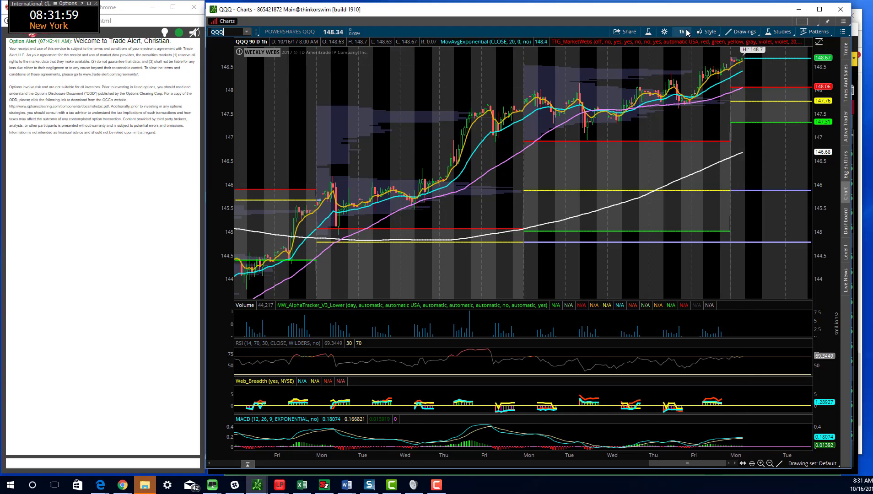
Check QQQ on 5 D : 5m bars, then return it to 90 D : 1h
{"action": "left_click", "coordinate": [681, 32]}
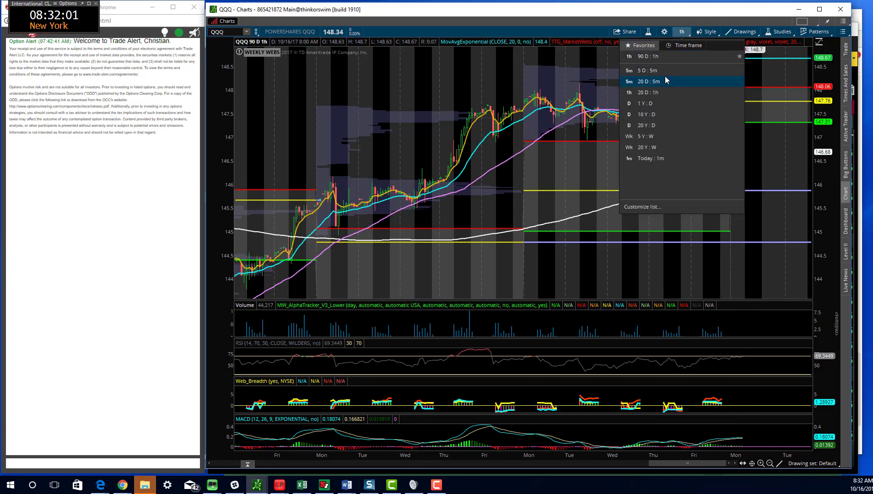
{"action": "left_click", "coordinate": [646, 82]}
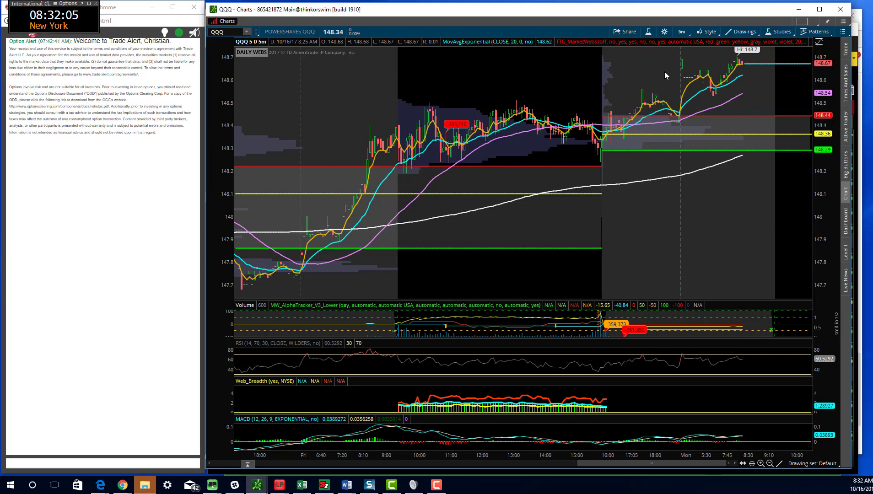
{"action": "left_click", "coordinate": [680, 32]}
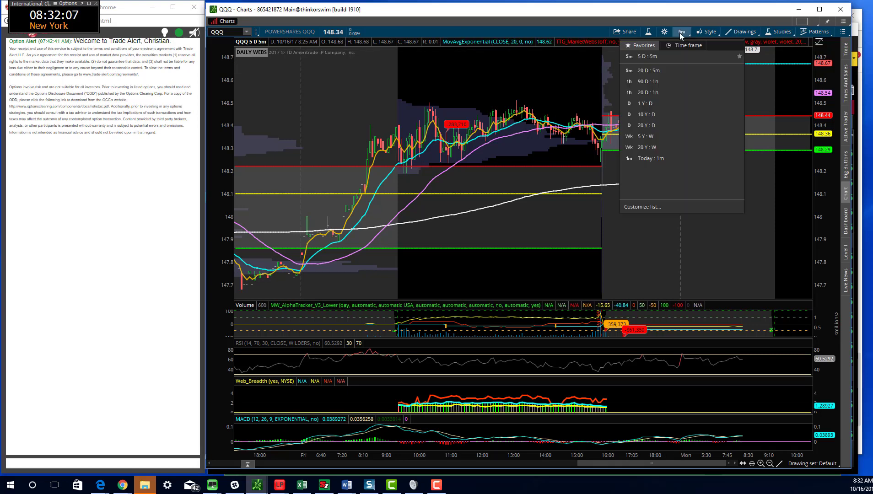
{"action": "mouse_move", "coordinate": [648, 70]}
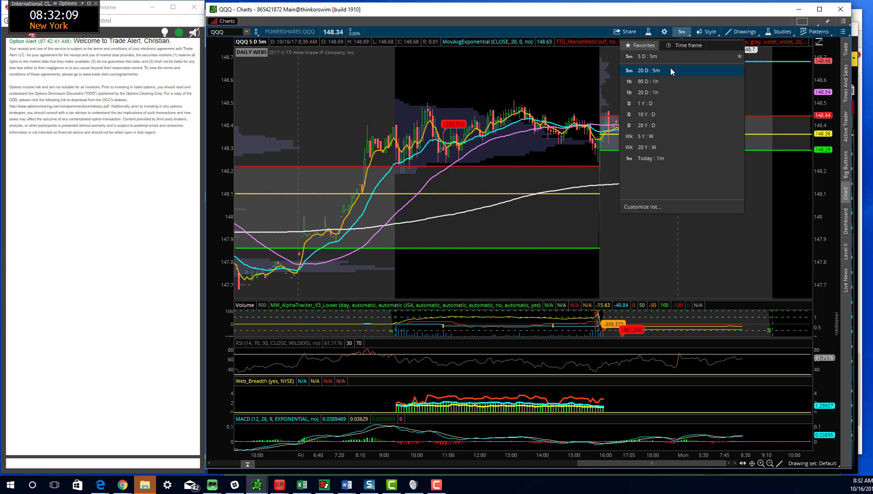
{"action": "left_click", "coordinate": [646, 82]}
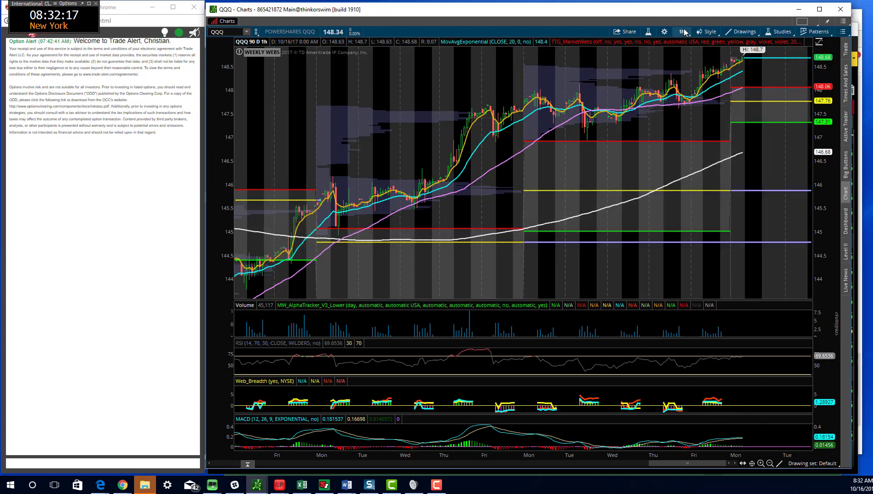
{"action": "left_click", "coordinate": [681, 31]}
{"action": "type", "text": "IWM"}
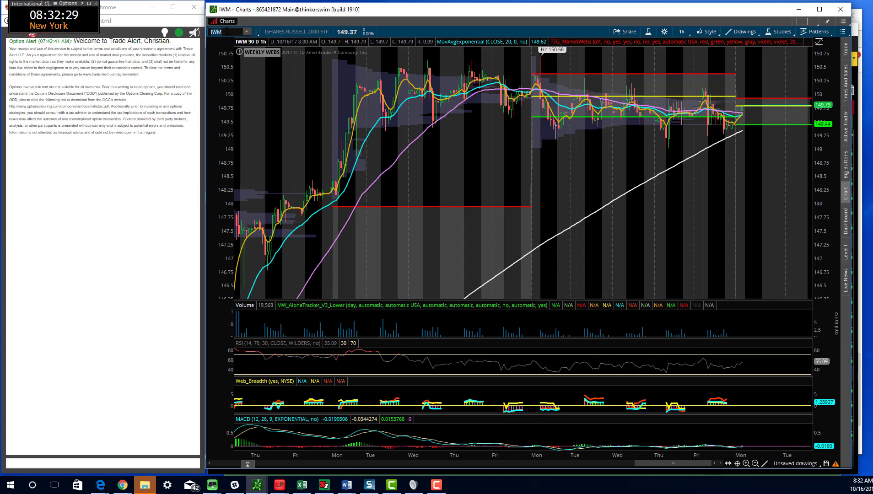
{"action": "mouse_move", "coordinate": [535, 72]}
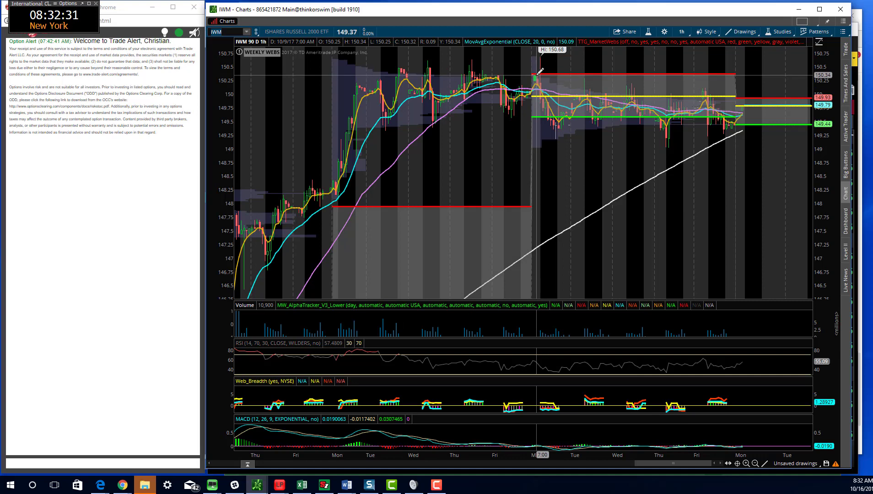
Set IWM to 10 Y : D bars and review its monthly webs levels
{"action": "left_click", "coordinate": [680, 32]}
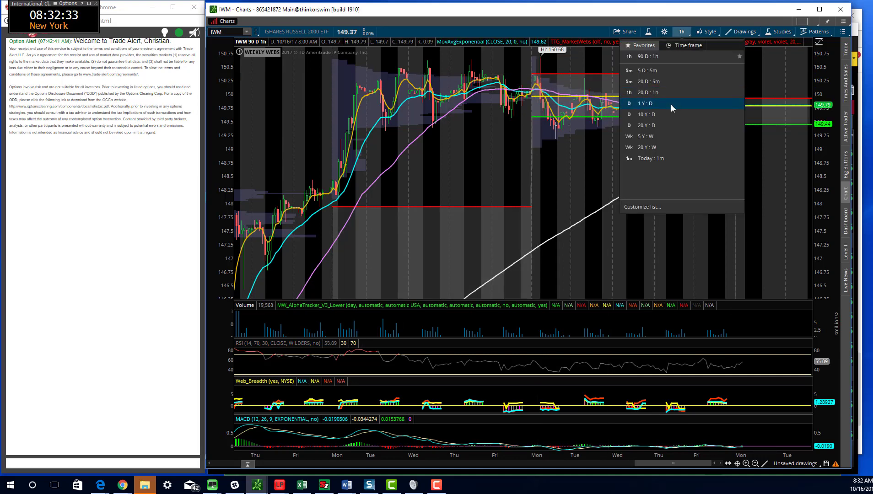
{"action": "left_click", "coordinate": [647, 114]}
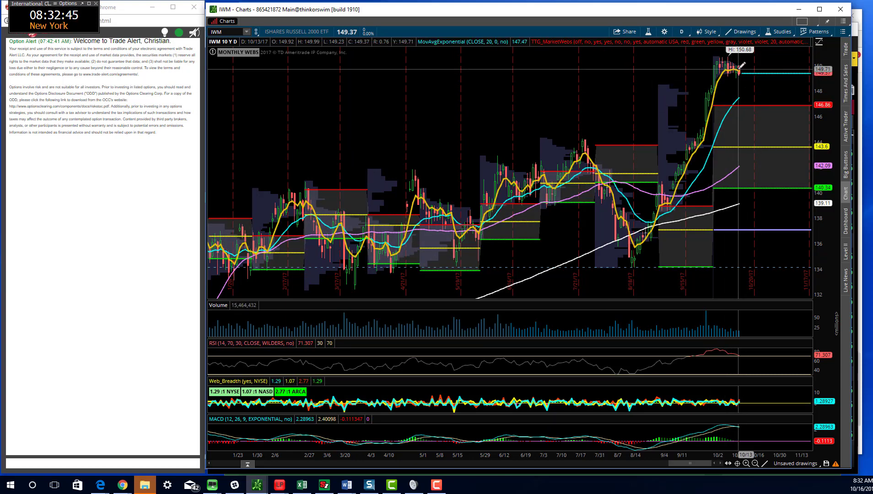
{"action": "left_click", "coordinate": [681, 31]}
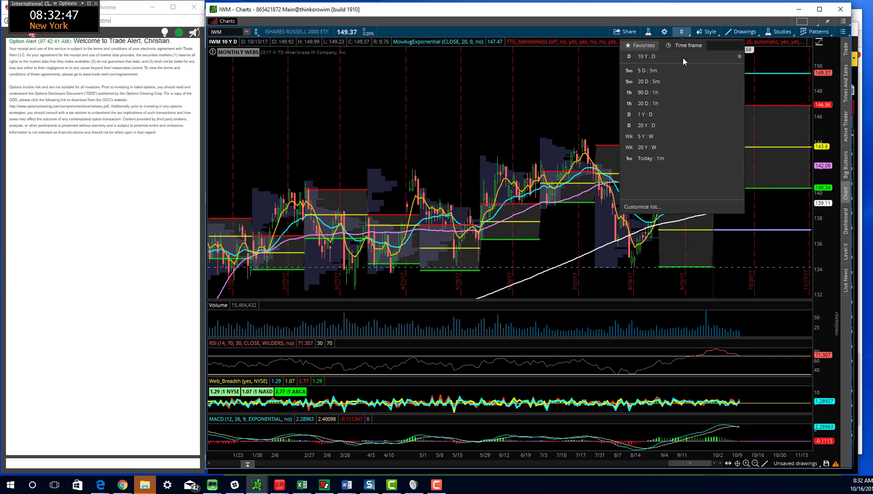
Review IWM on 90 D : 1h bars, then switch it to 5 D : 5m
{"action": "left_click", "coordinate": [646, 92]}
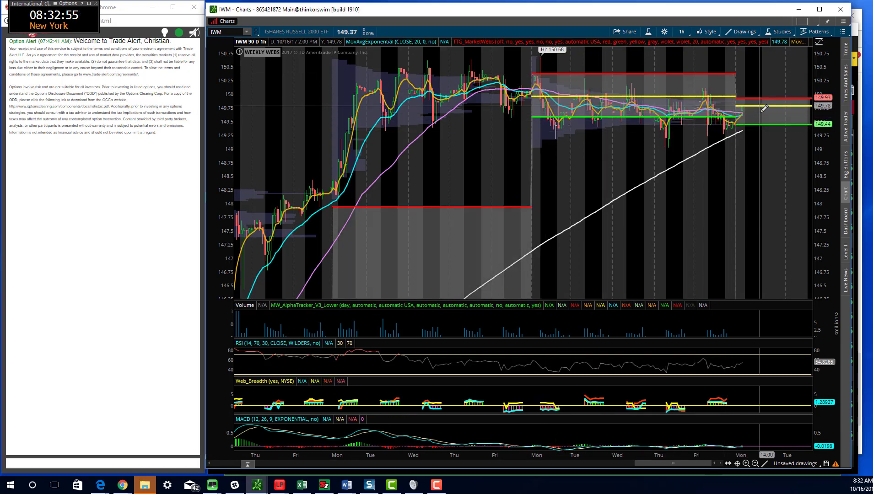
{"action": "mouse_move", "coordinate": [757, 103]}
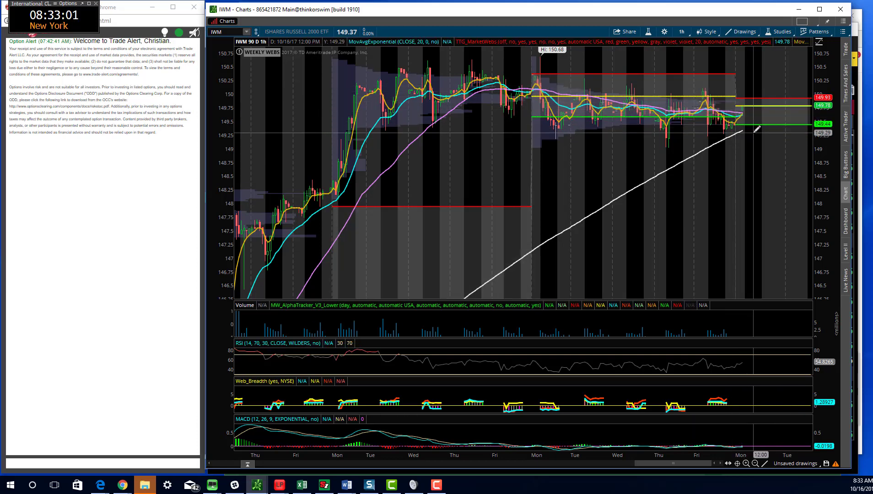
{"action": "mouse_move", "coordinate": [755, 112]}
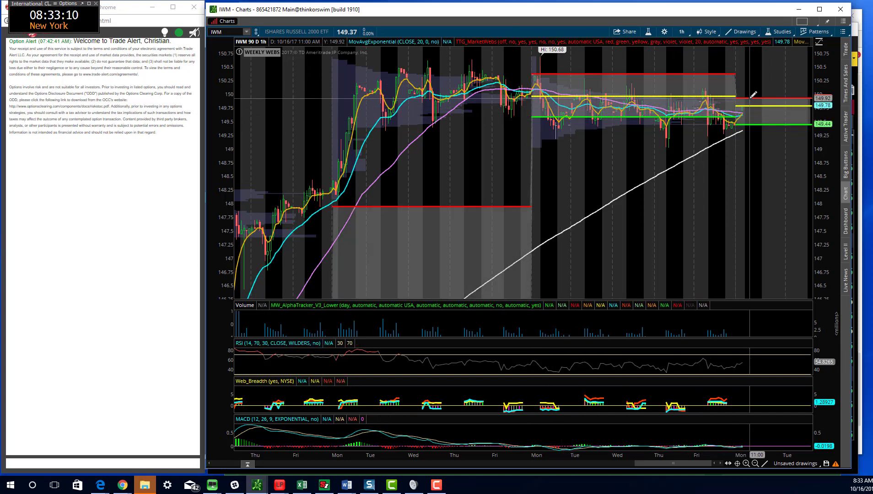
{"action": "mouse_move", "coordinate": [755, 118]}
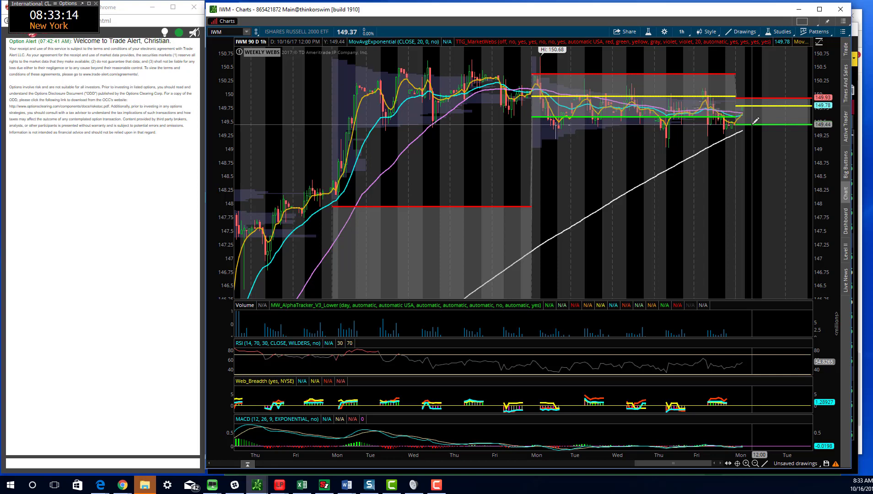
{"action": "mouse_move", "coordinate": [770, 147]}
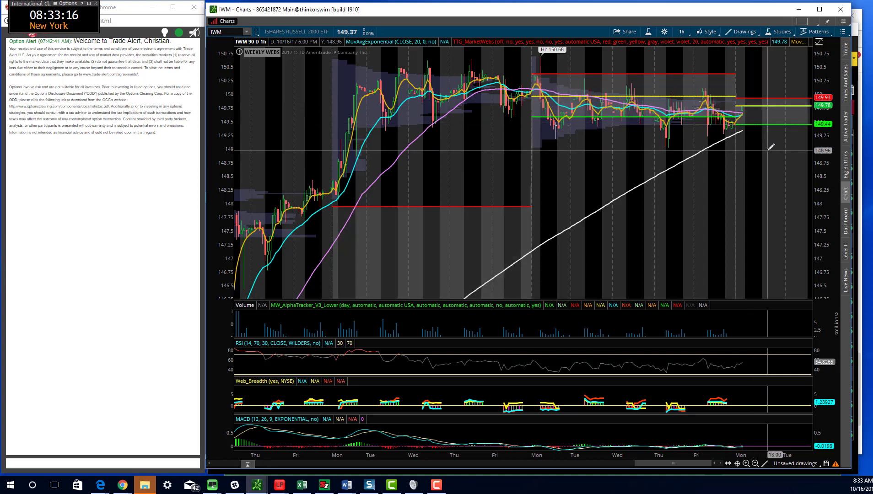
{"action": "left_click", "coordinate": [680, 31]}
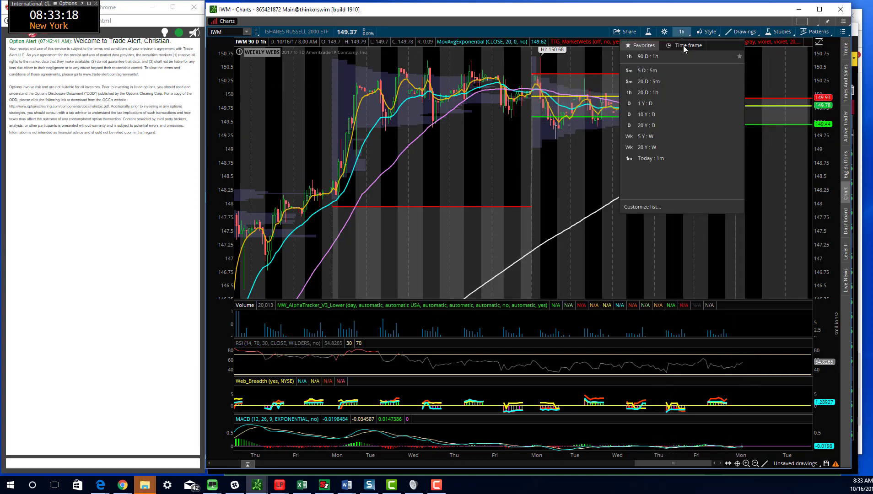
{"action": "left_click", "coordinate": [646, 70]}
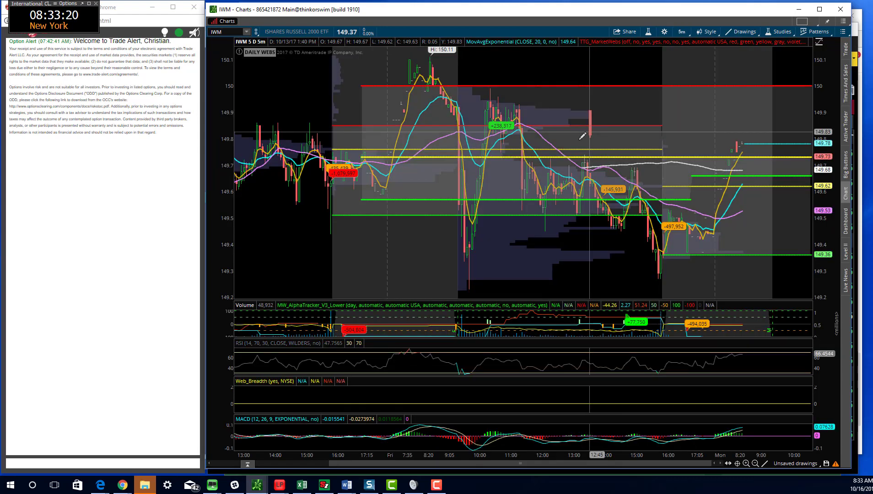